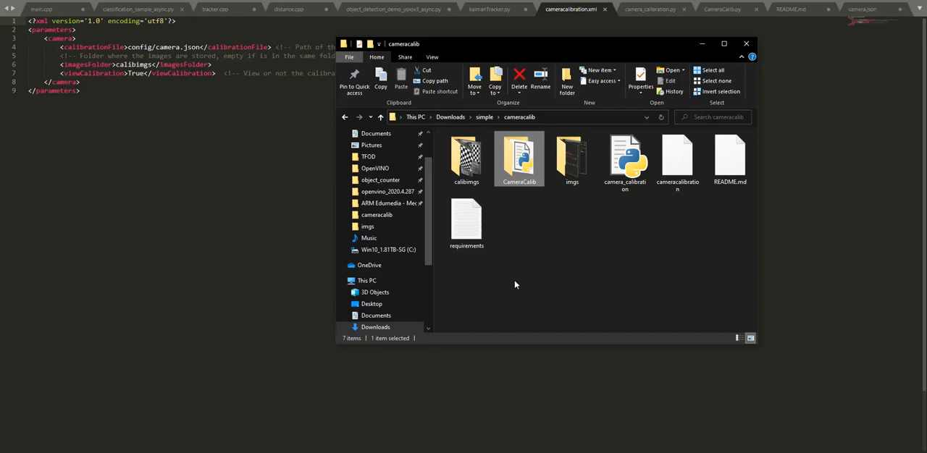
mouse_move(541, 291)
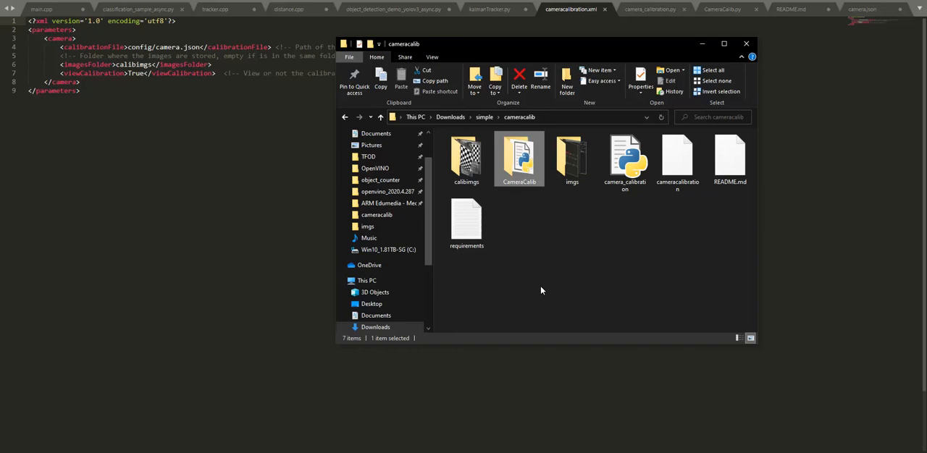
mouse_move(533, 271)
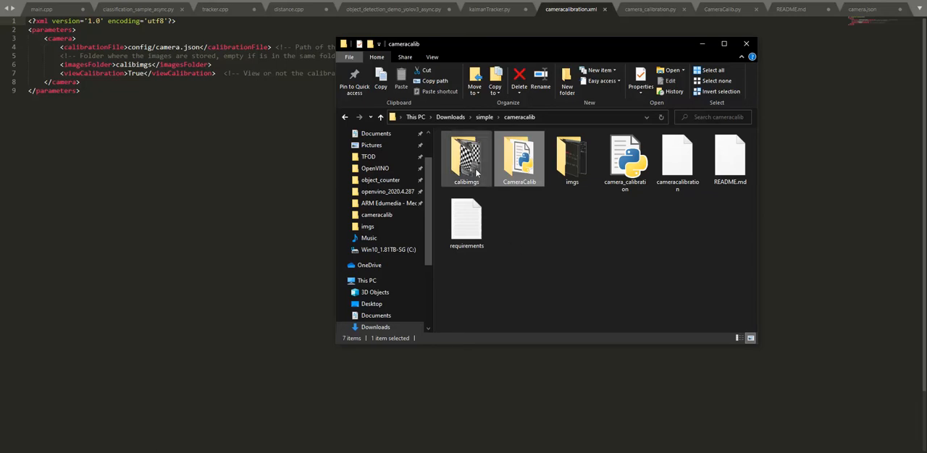
mouse_move(466, 158)
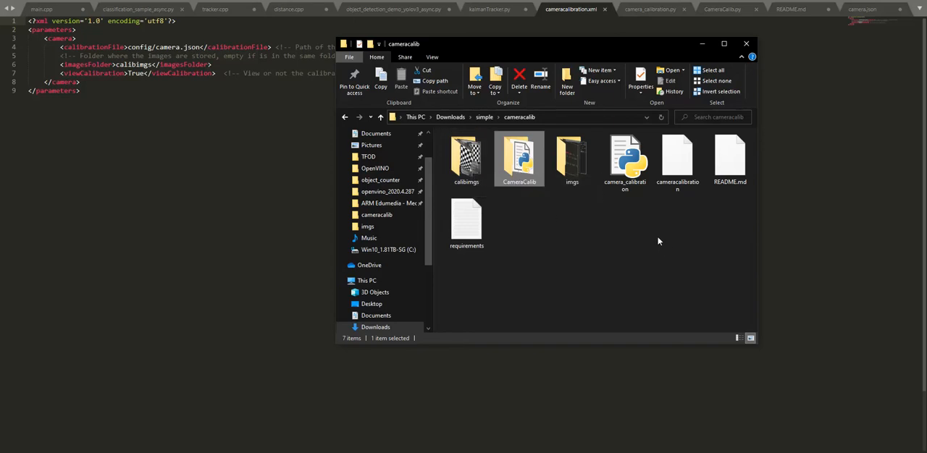
mouse_move(504, 247)
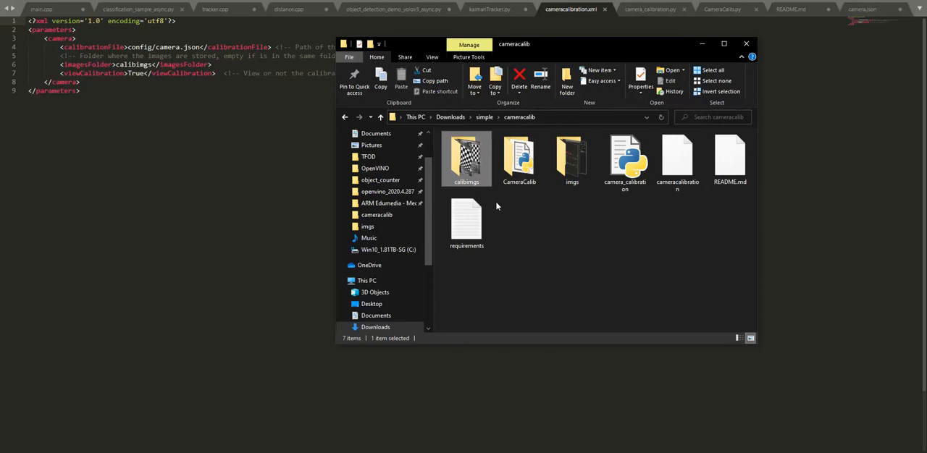
mouse_move(518, 203)
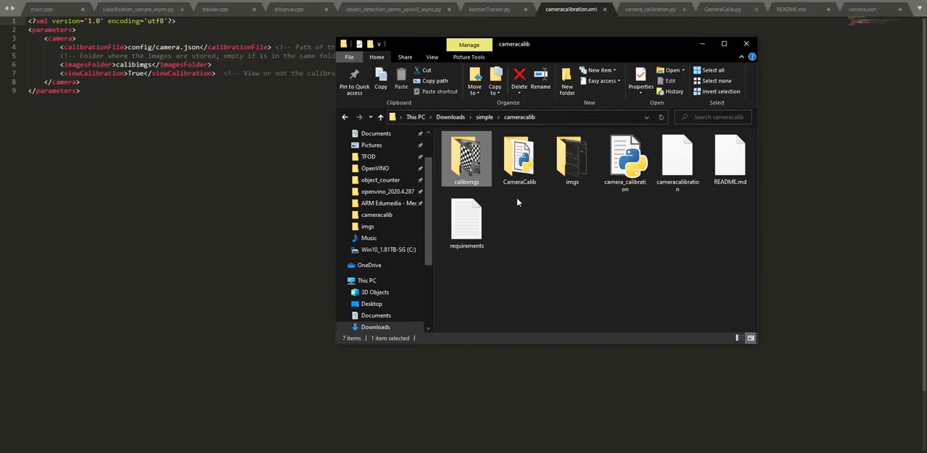
Open CameraCalib, then the calibimgs folder holding chessboard images left01–left14.
click(518, 156)
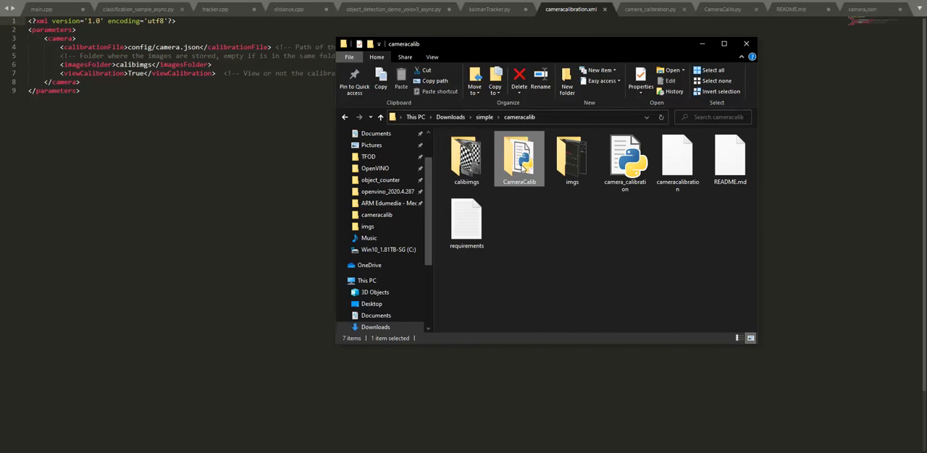
mouse_move(625, 158)
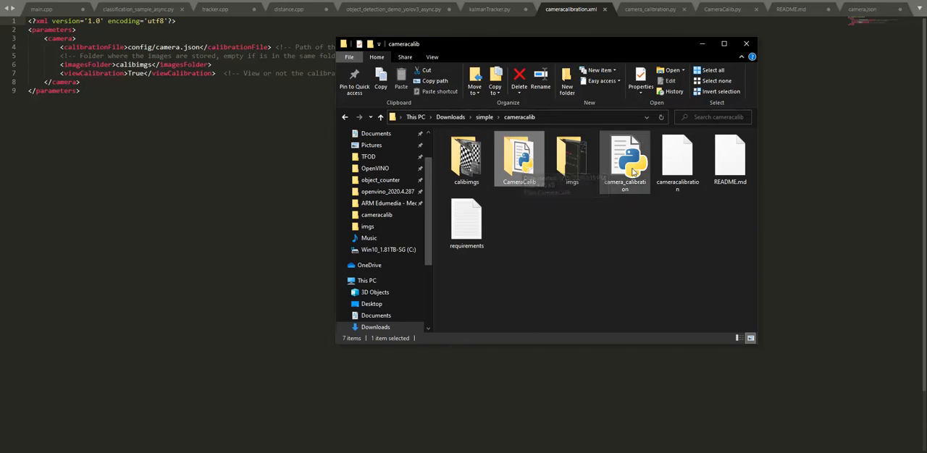
mouse_move(626, 160)
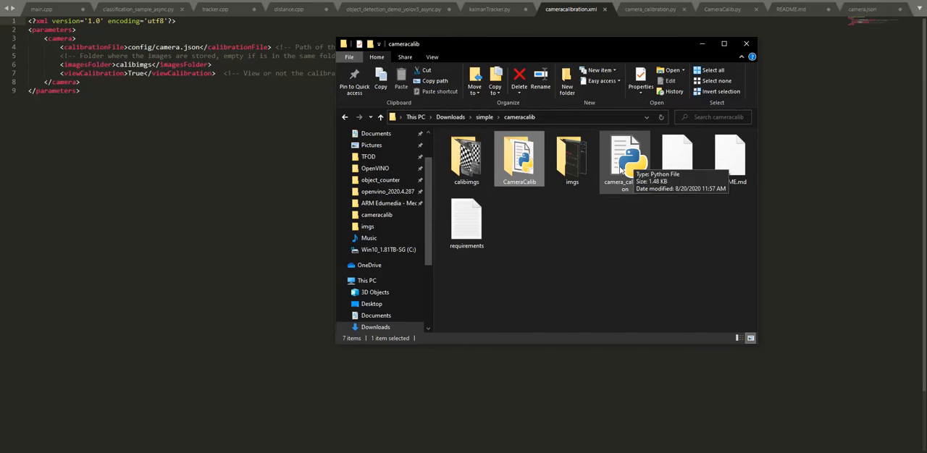
mouse_move(677, 158)
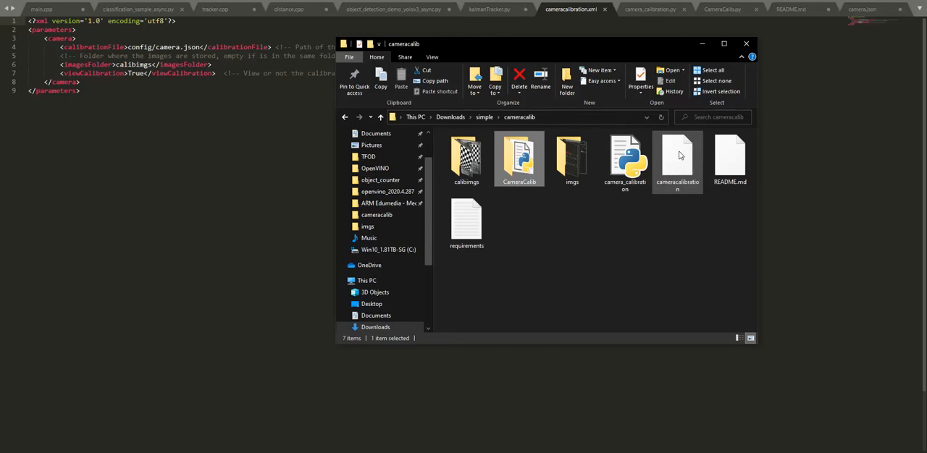
mouse_move(678, 159)
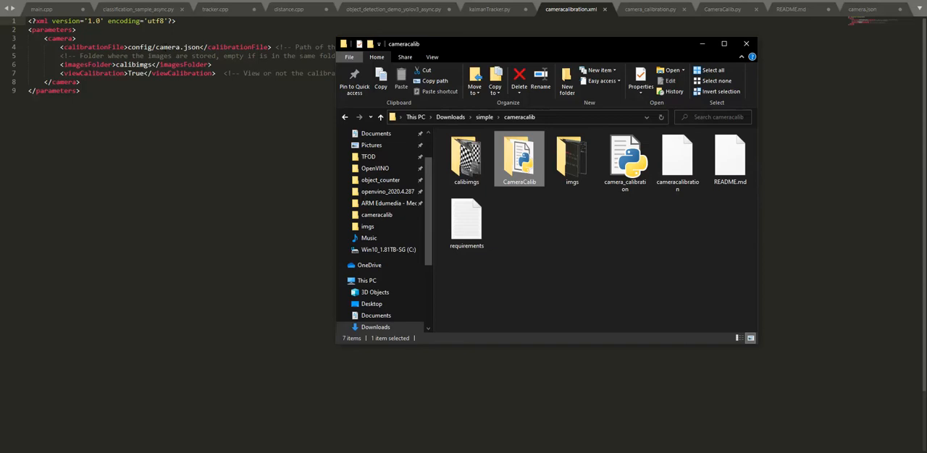
mouse_move(579, 239)
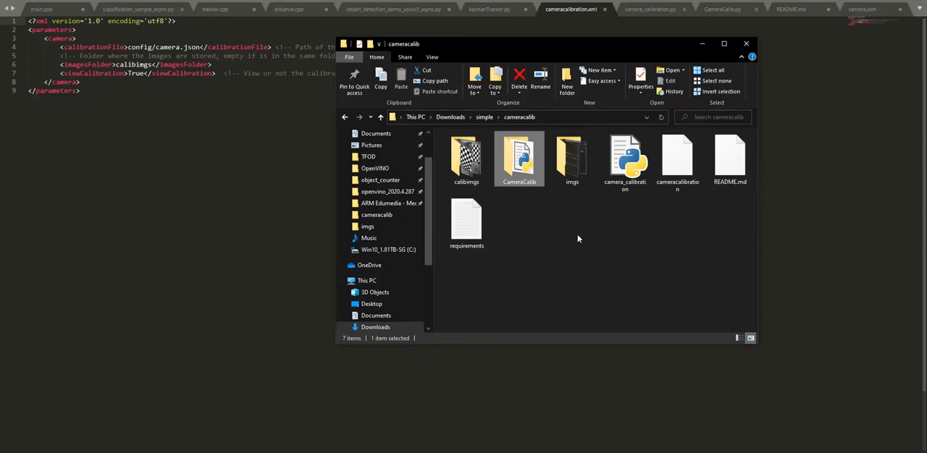
mouse_move(575, 228)
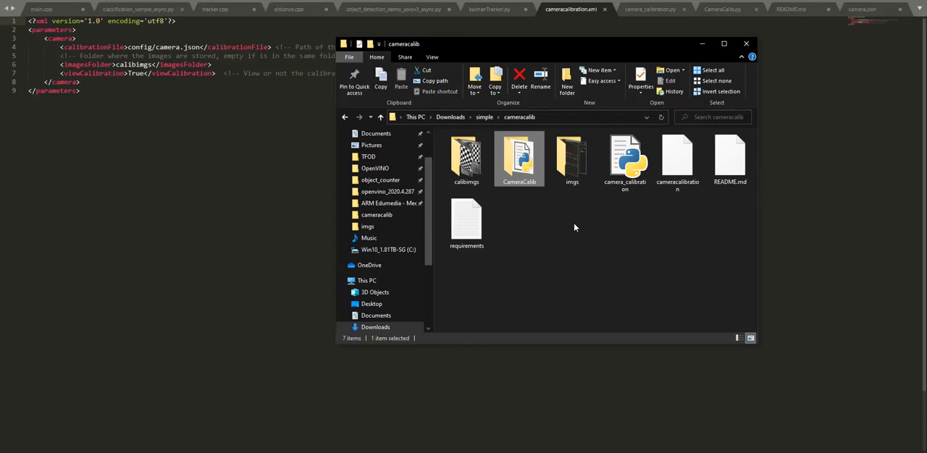
mouse_move(572, 158)
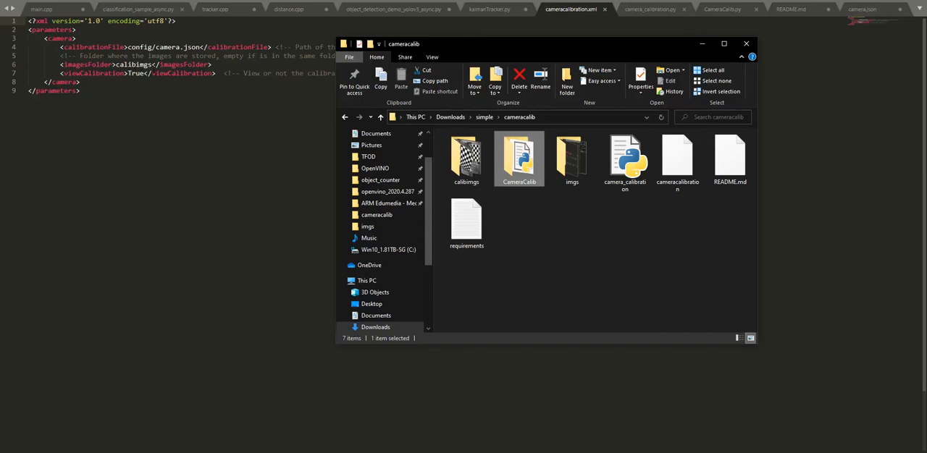
click(467, 158)
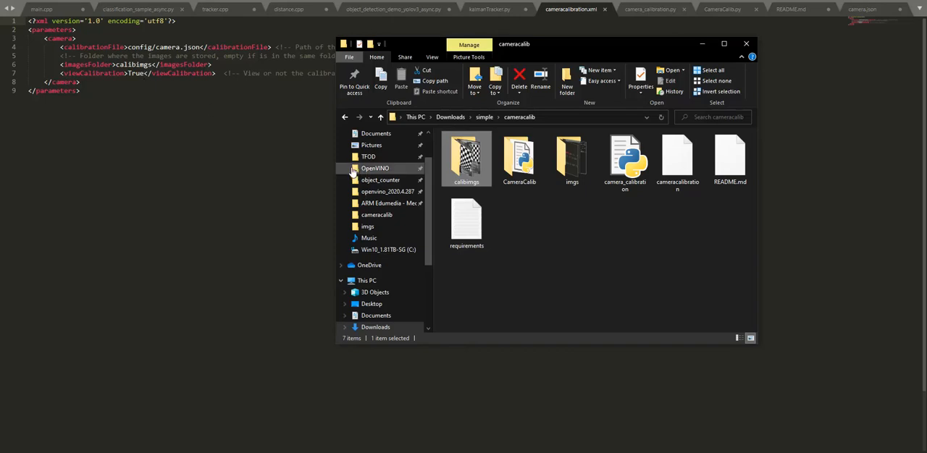
mouse_move(466, 156)
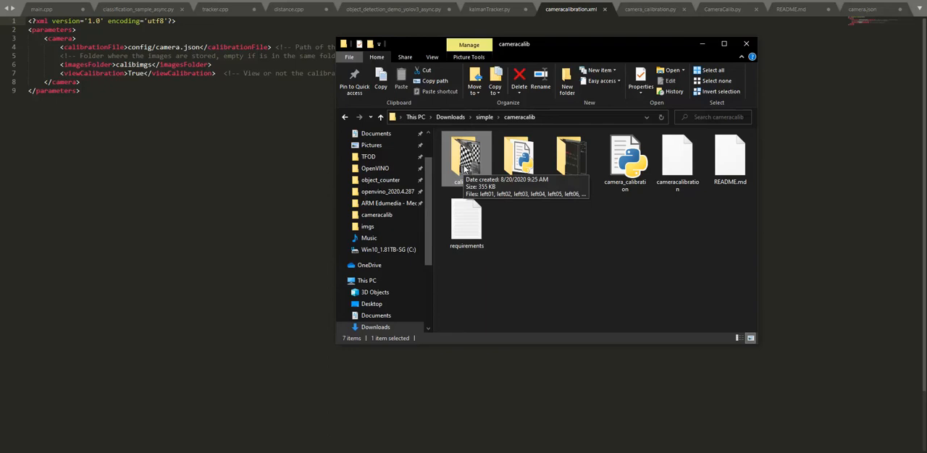
double_click(466, 156)
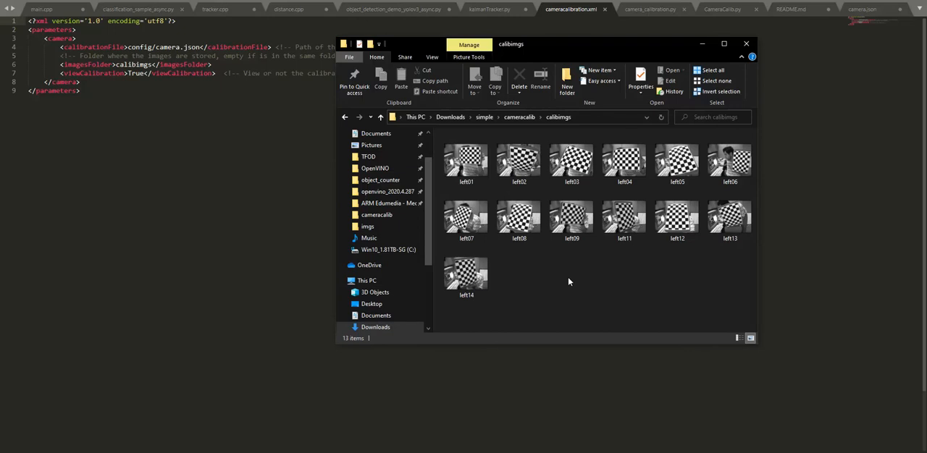
mouse_move(561, 279)
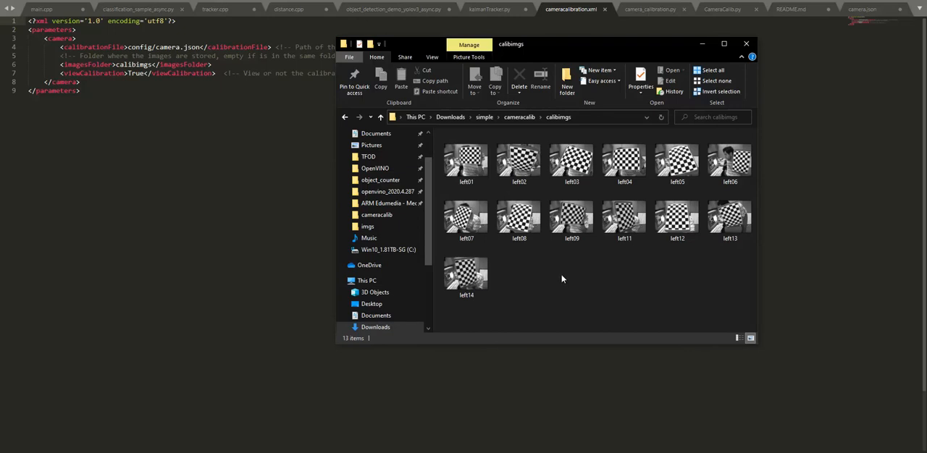
mouse_move(554, 277)
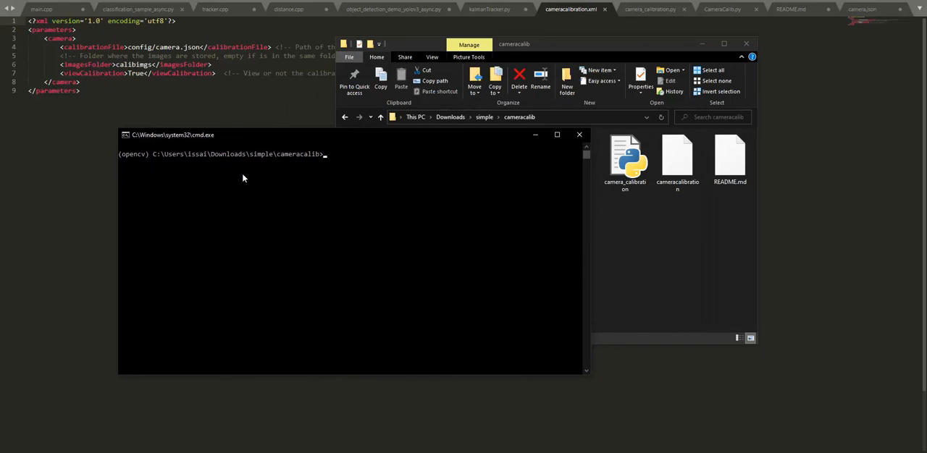
Clear the console and enter 'python camera_calibration.py --xml cameracalibration.xml'.
text(cls)
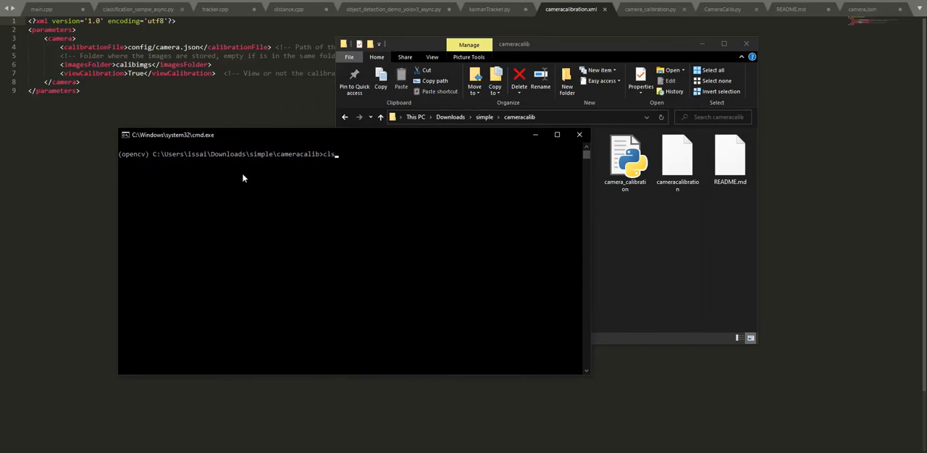
text(python camera_calibration.py --xml cameracalibration.xml)
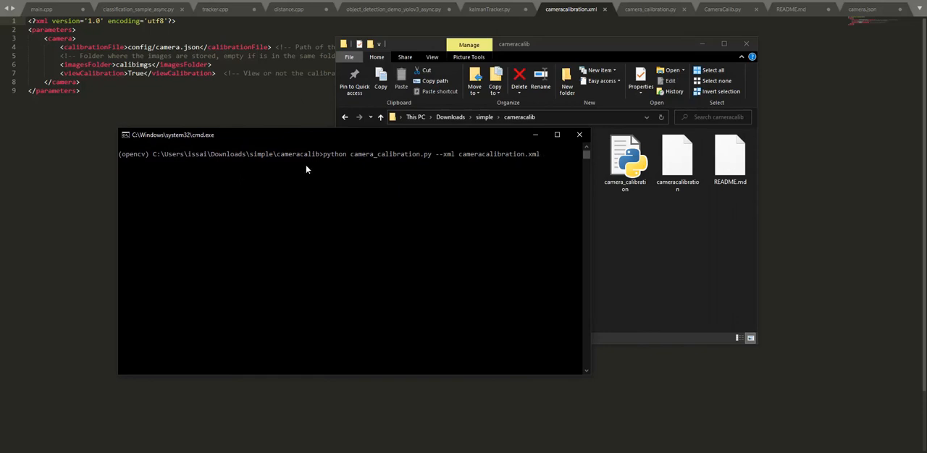
mouse_move(336, 167)
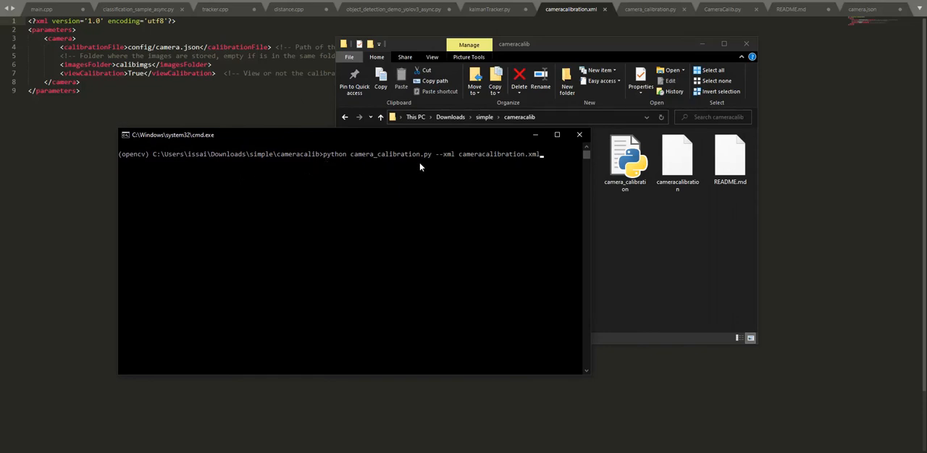
mouse_move(471, 162)
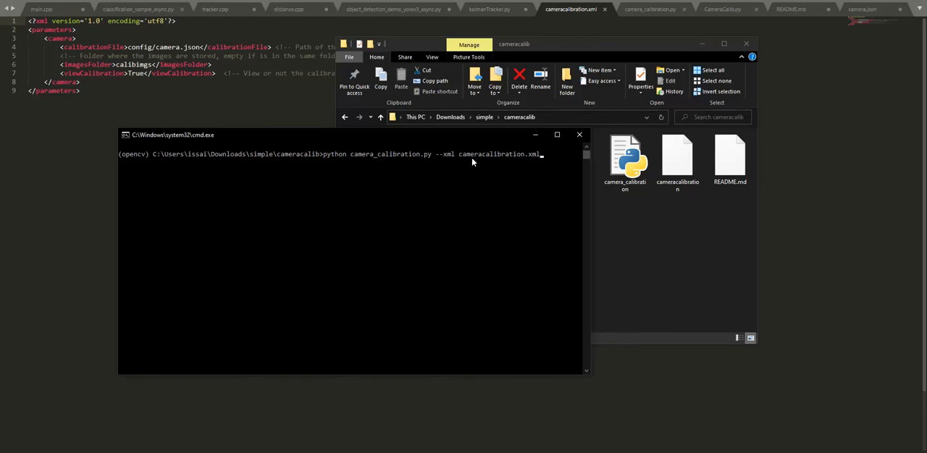
mouse_move(422, 159)
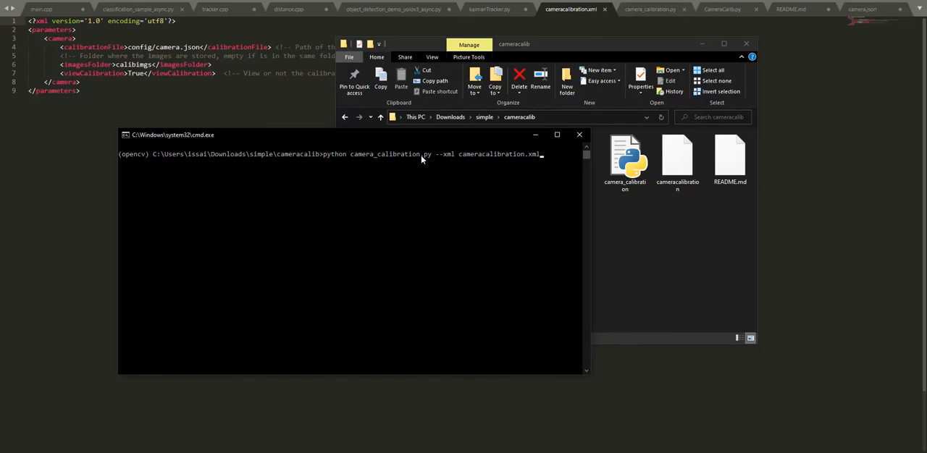
mouse_move(435, 164)
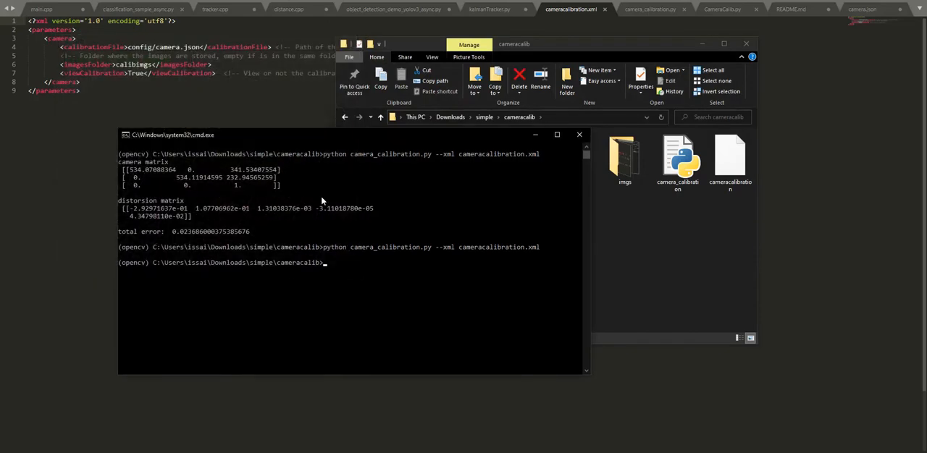
Run the calibration script, getting total error 0.0237 and the corner/undistorted result window.
key(Return)
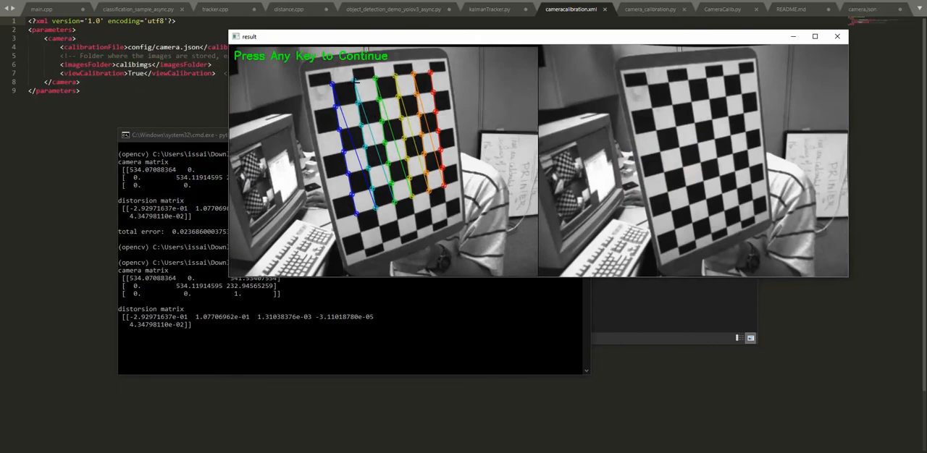
mouse_move(477, 55)
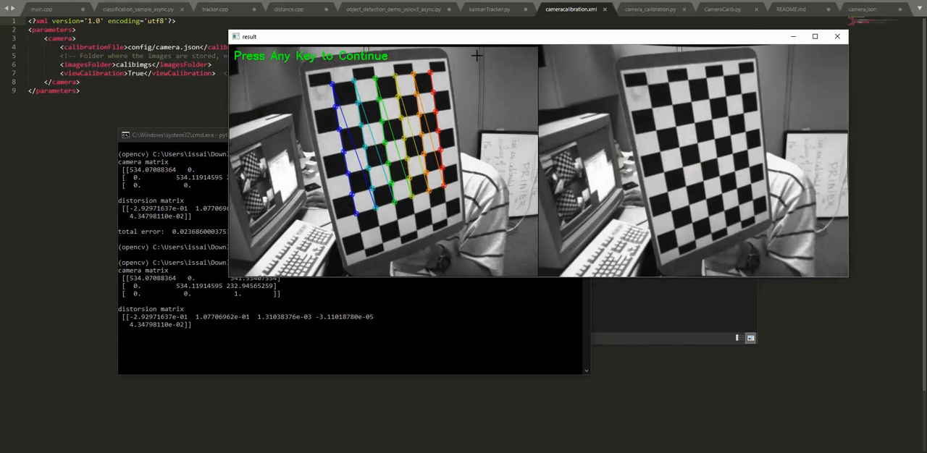
mouse_move(680, 49)
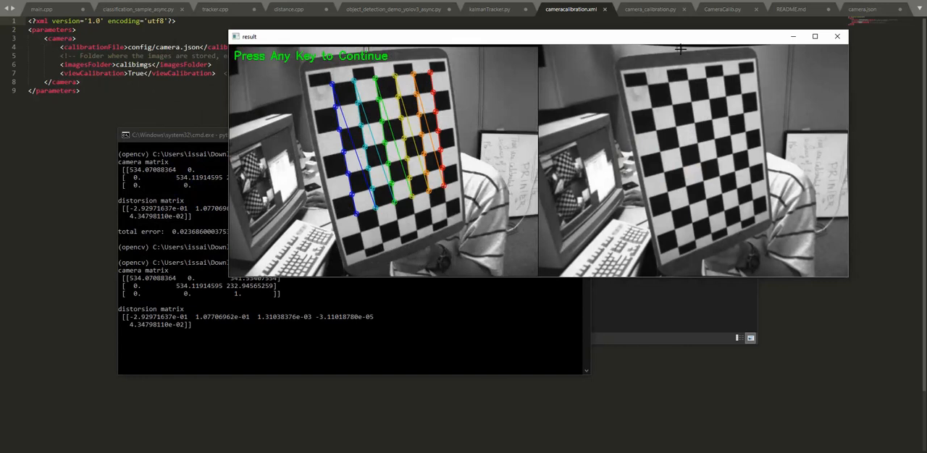
mouse_move(650, 45)
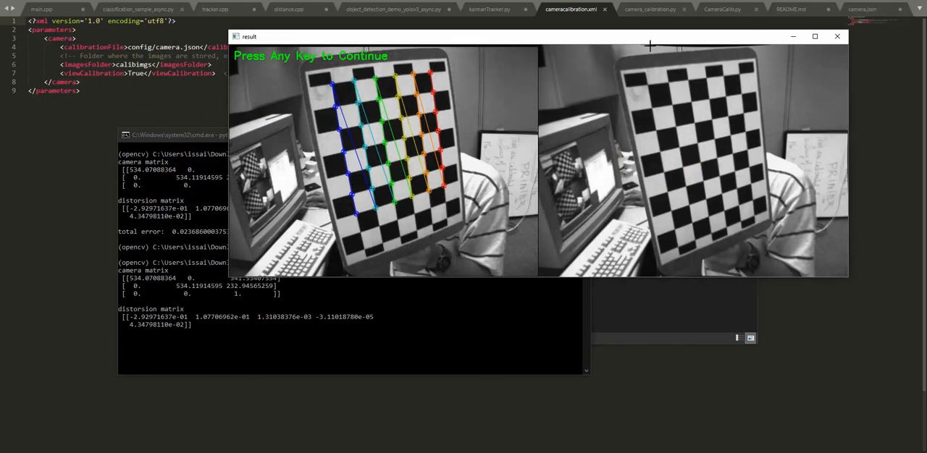
mouse_move(735, 44)
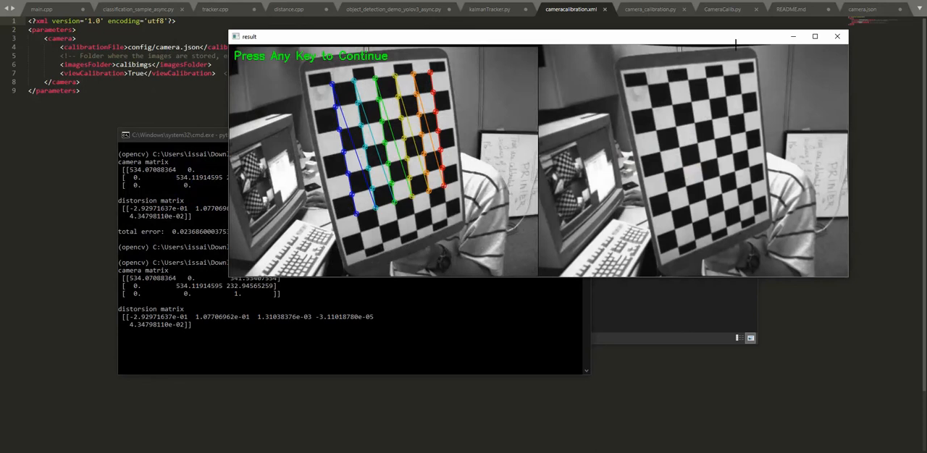
mouse_move(427, 56)
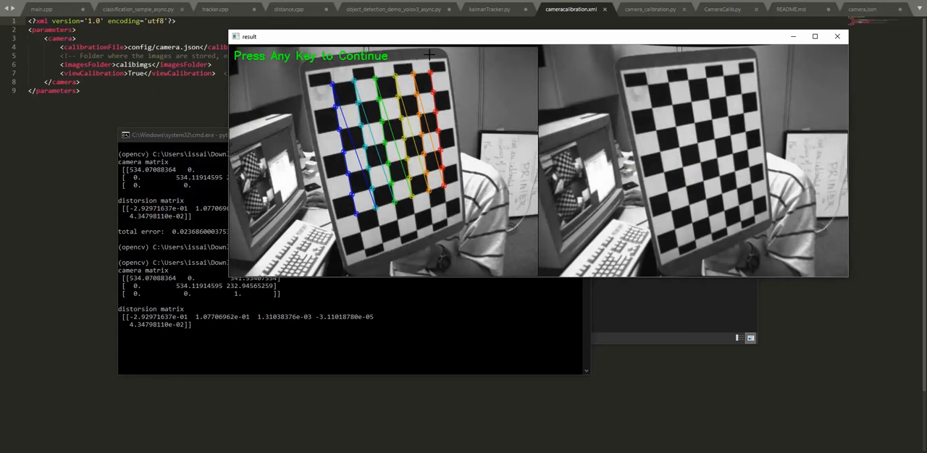
mouse_move(428, 65)
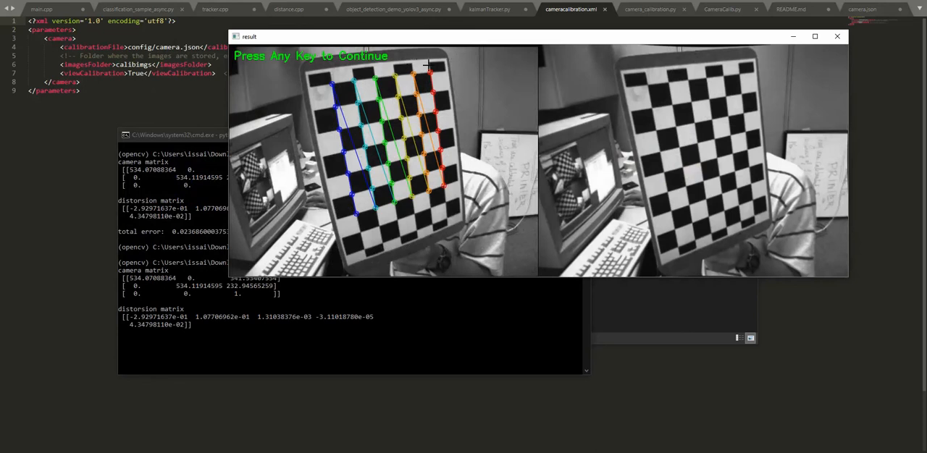
mouse_move(463, 61)
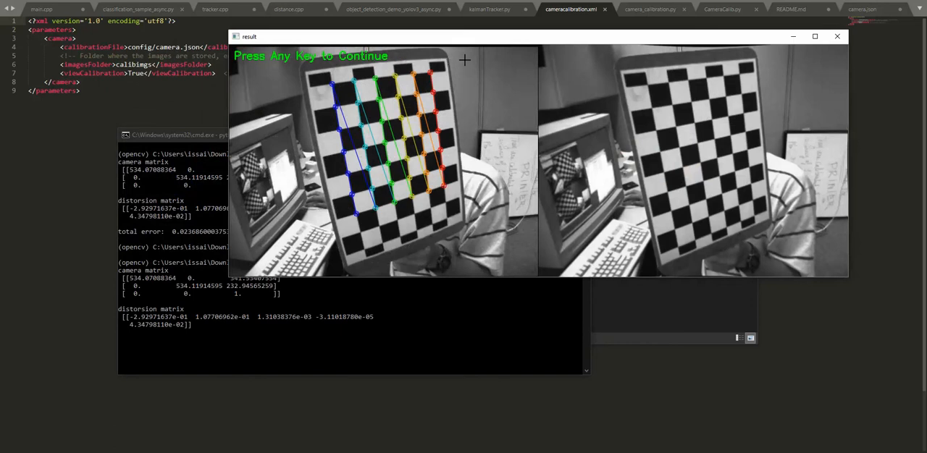
mouse_move(657, 59)
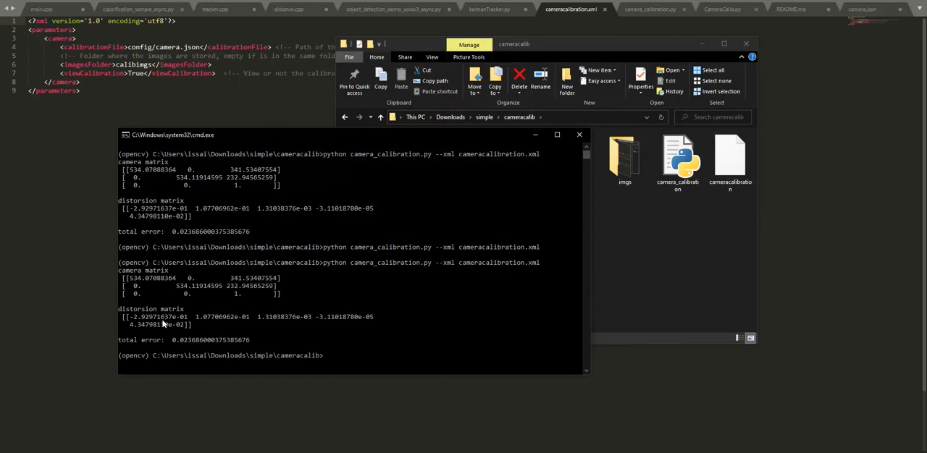
mouse_move(174, 317)
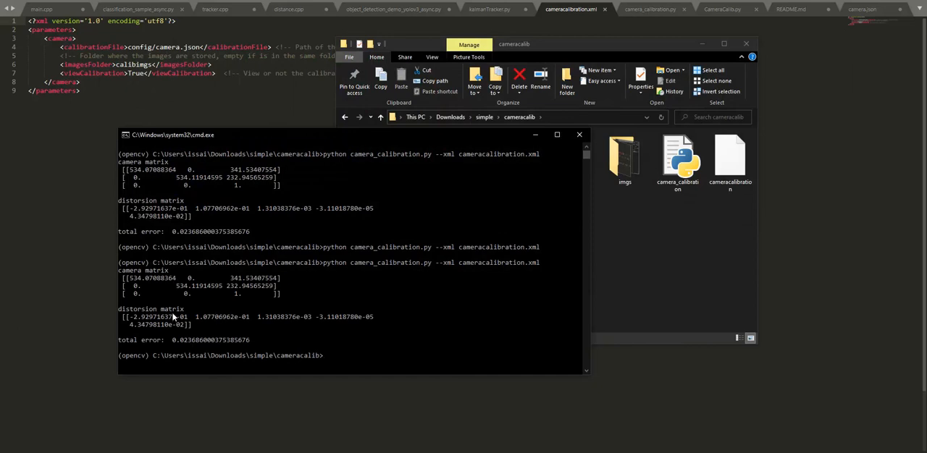
mouse_move(181, 325)
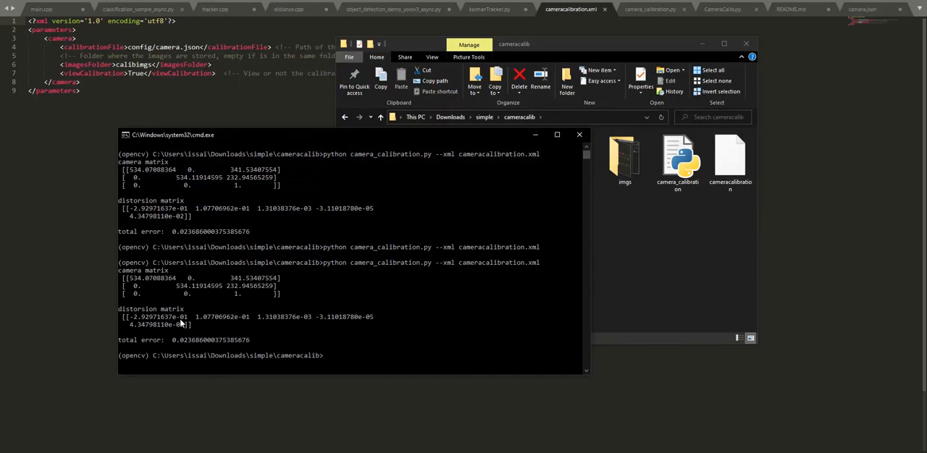
mouse_move(636, 263)
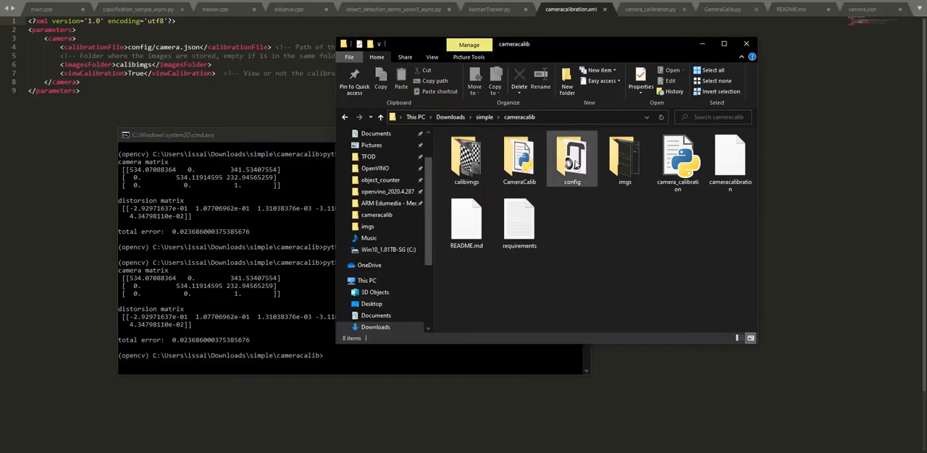
Open camera.json from the config folder to show the K and D matrices.
double_click(571, 156)
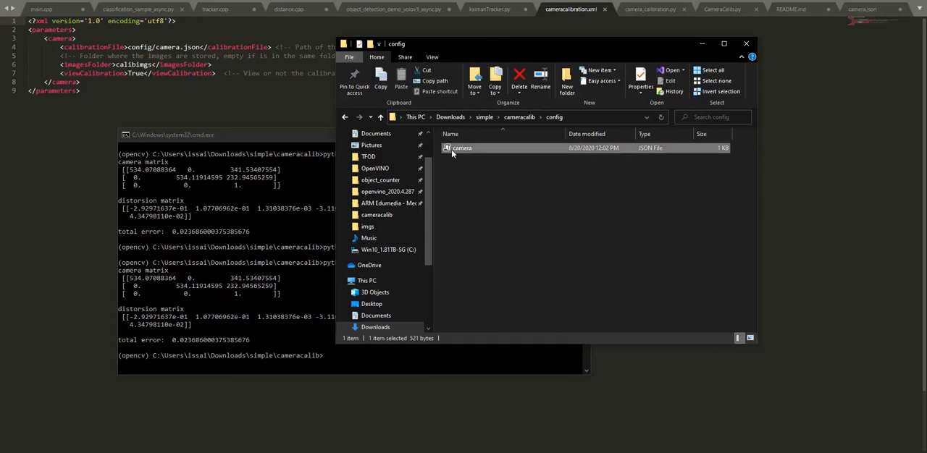
double_click(461, 148)
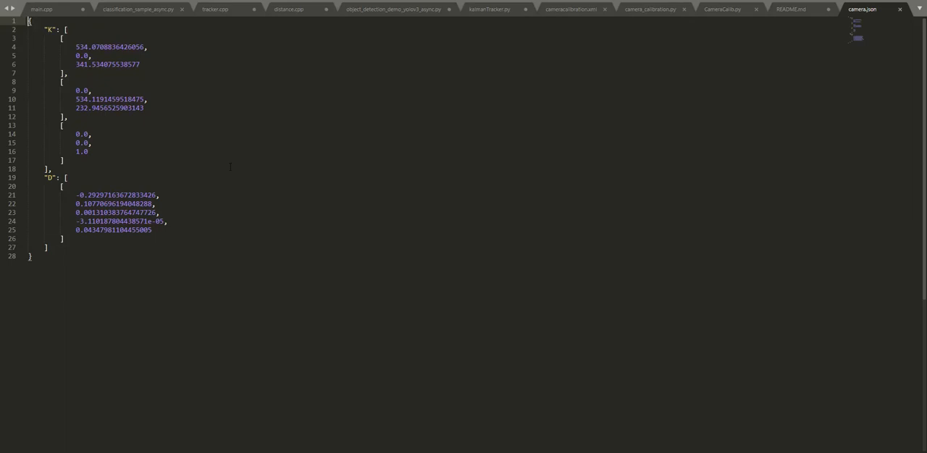
Close camera.json, view CameraCalib.py, then switch to camera_calibration.py.
click(822, 8)
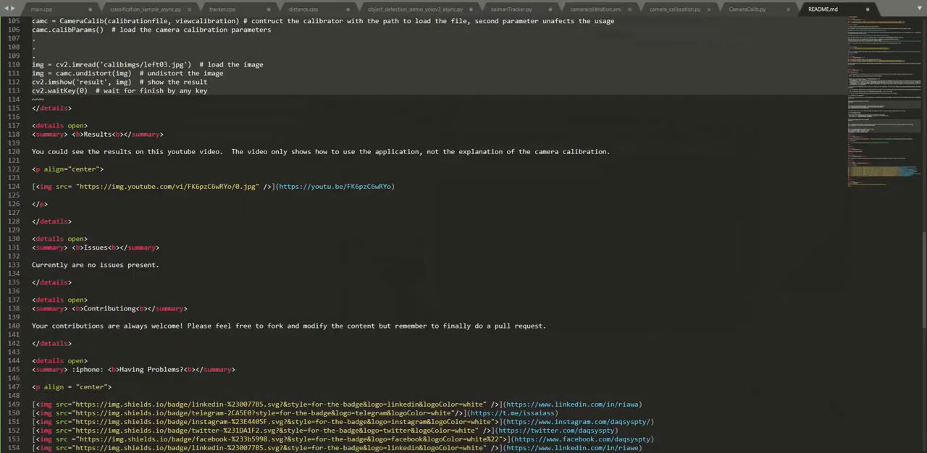
click(747, 9)
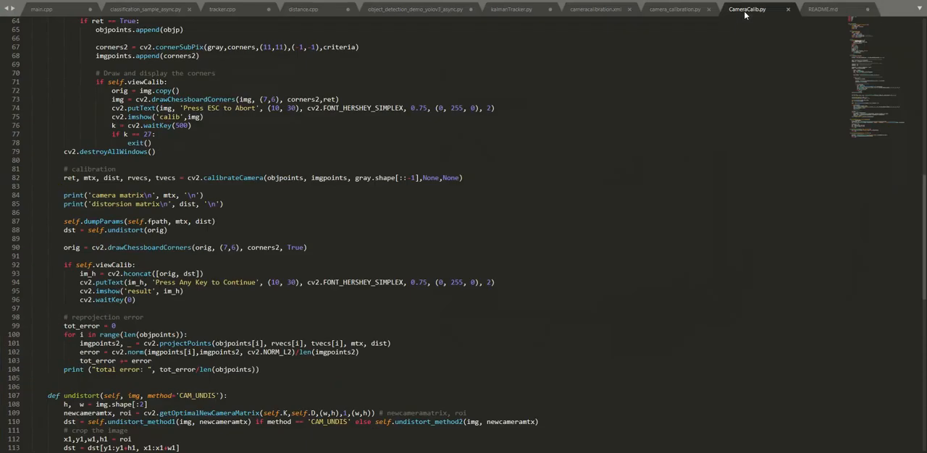
click(674, 9)
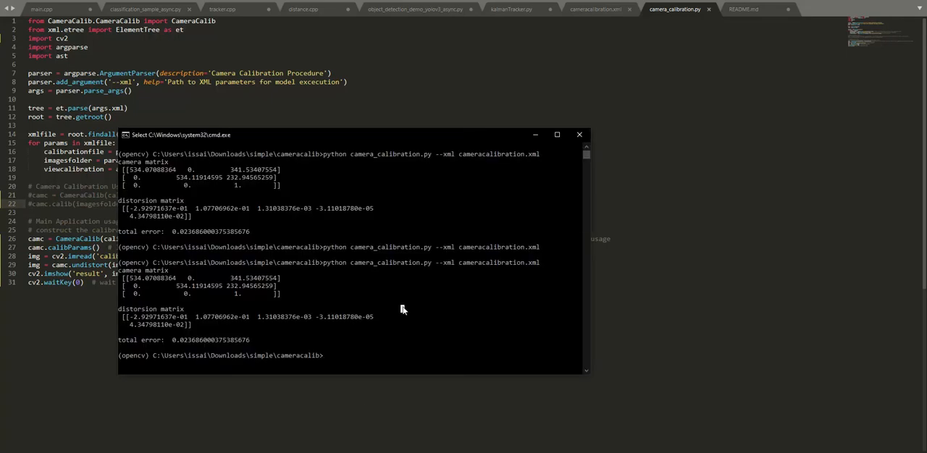
Type 'python camera_calibration.py --xml cameracalibration.xml' to rerun calibration.
text(python camera_calibration.py --xml cameracalibration.xml)
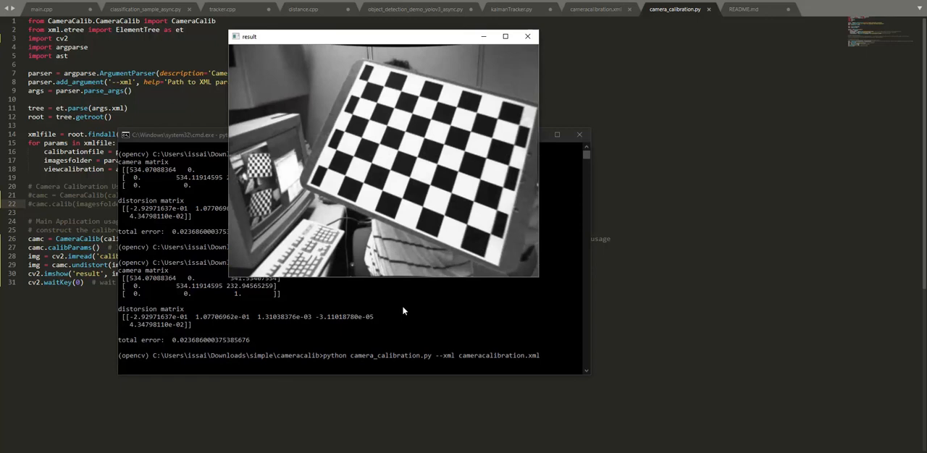
Dismiss the undistorted image window so the prompt returns.
click(527, 36)
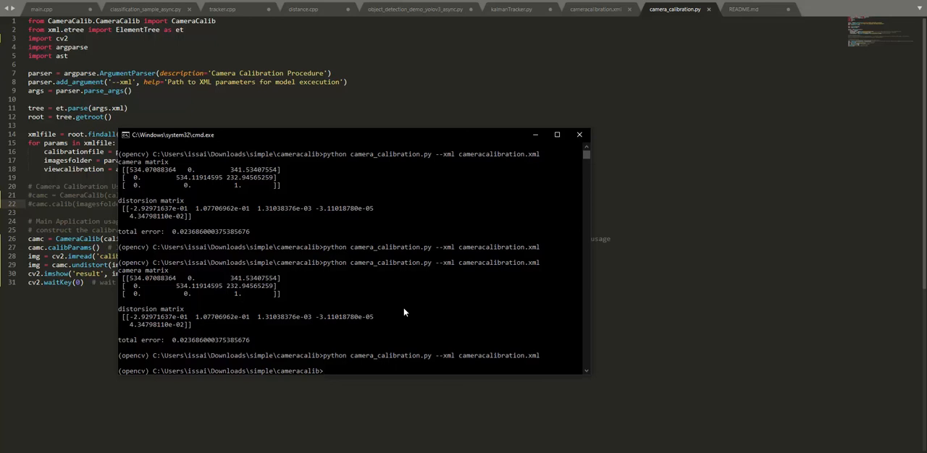
mouse_move(403, 317)
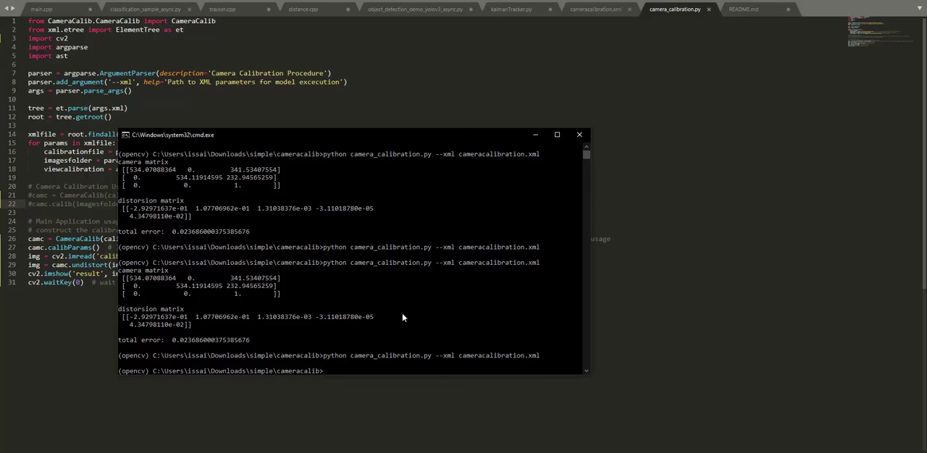